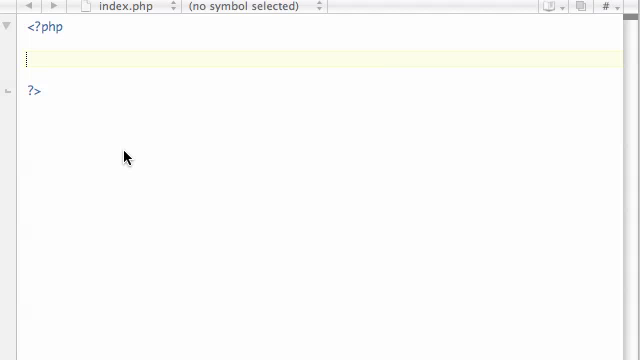
pyautogui.moveTo(111, 71)
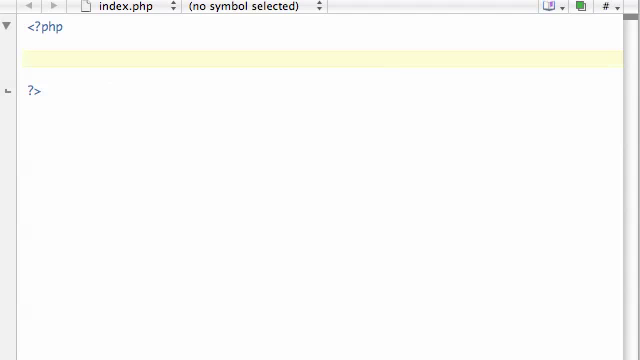
# Step: Declare class catfish containing a __construct() function
pyautogui.write('class')
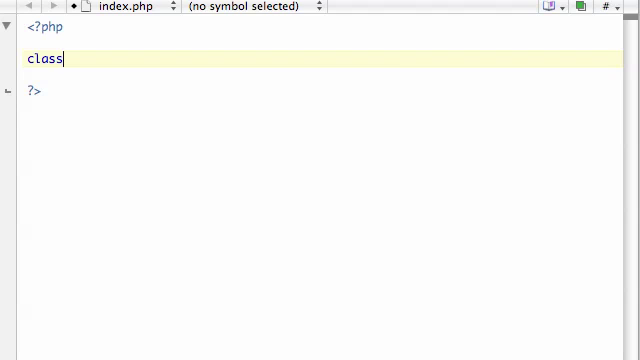
pyautogui.write('catfish')
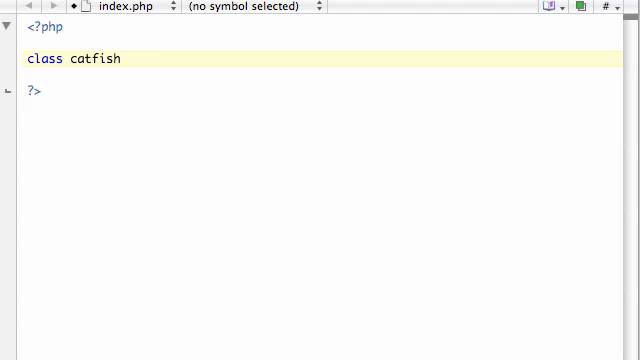
pyautogui.write('{')
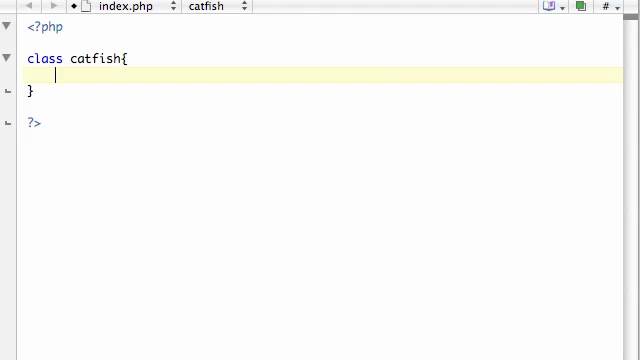
pyautogui.write('func')
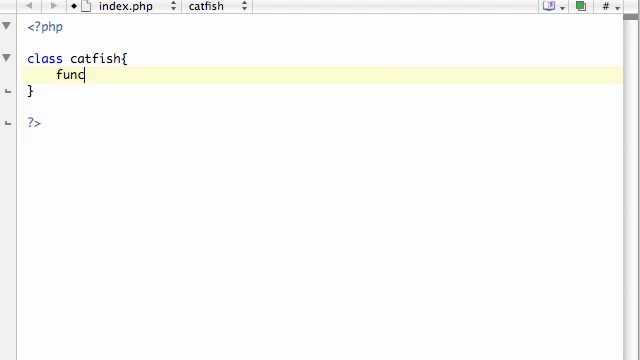
pyautogui.write('tion')
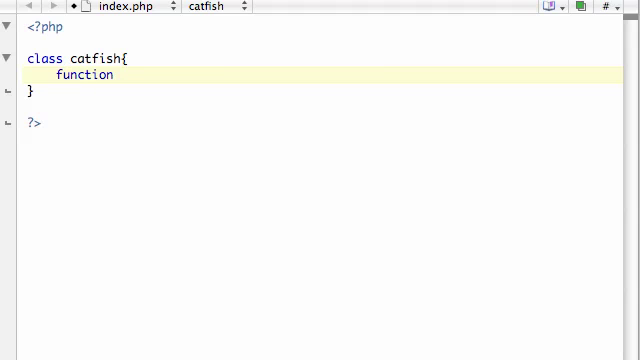
pyautogui.write('__')
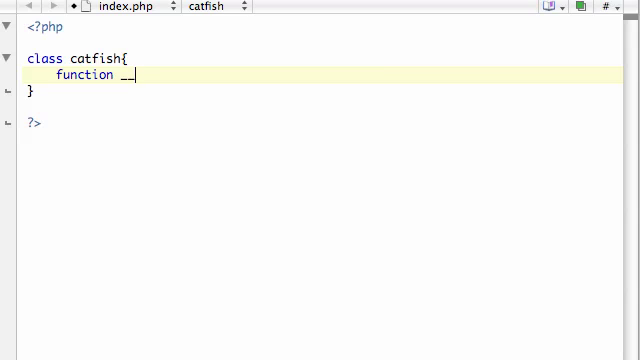
pyautogui.write('constr')
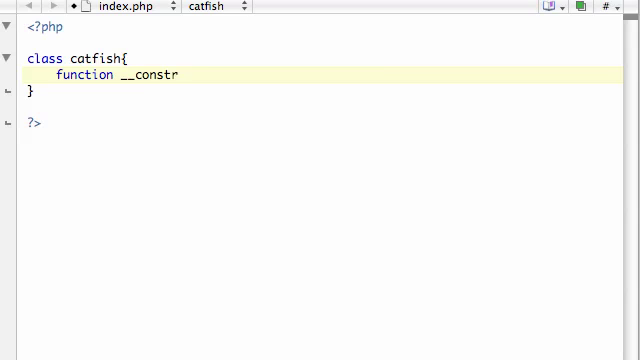
pyautogui.write('uct()')
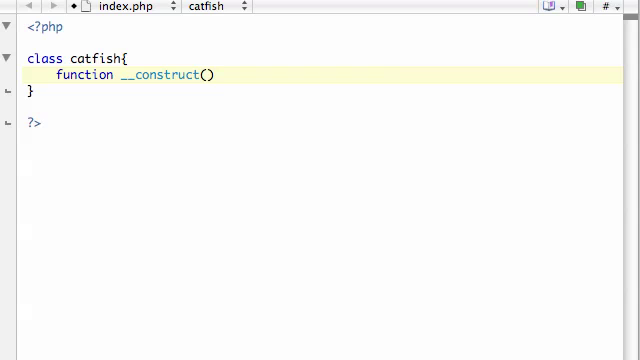
pyautogui.write('{')
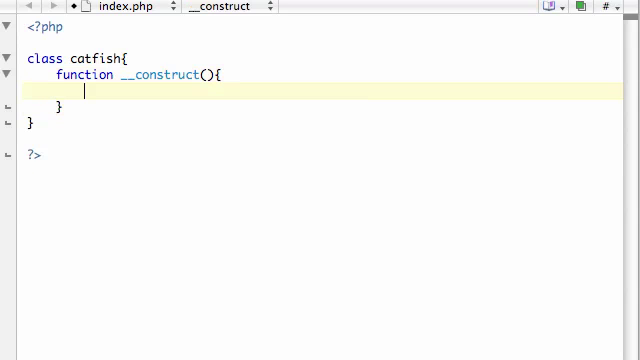
# Step: Make the constructor echo "i am the cash cat fish!" and add a blank line below
pyautogui.write('echo ""')
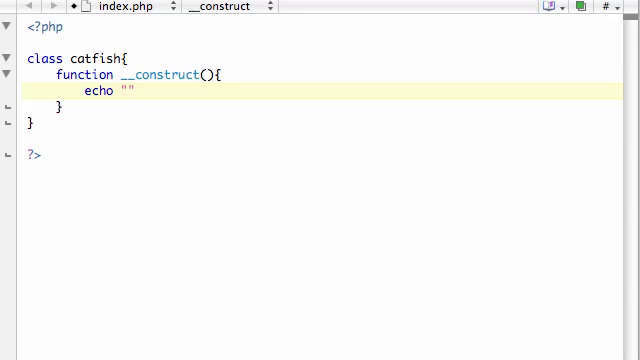
pyautogui.write('i am the')
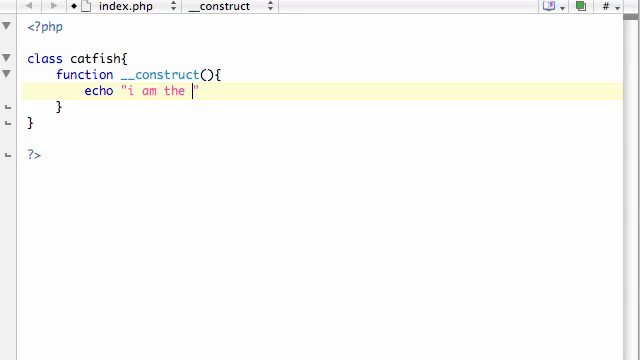
pyautogui.write('cash cat f"')
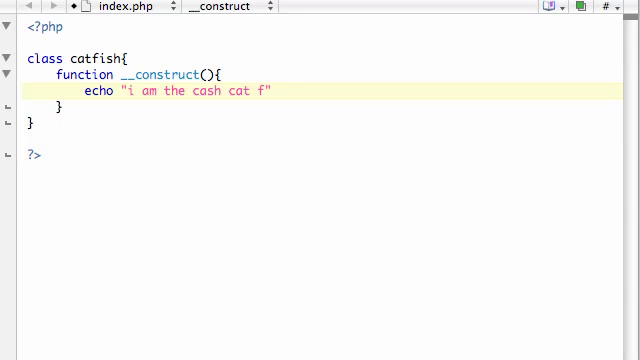
pyautogui.write('ish!"')
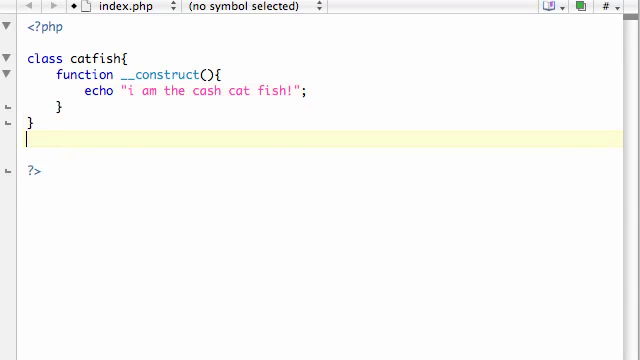
pyautogui.press('Down')
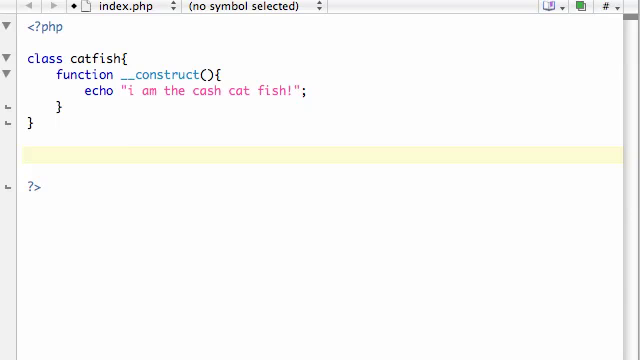
# Step: Write class ham extends catfish{ } and start a $ham line beneath it
pyautogui.write('class ham exte')
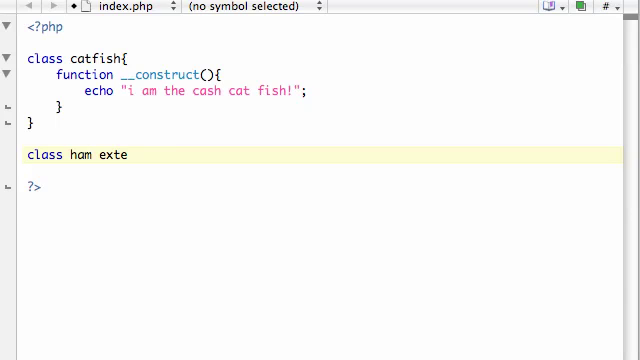
pyautogui.write('nds')
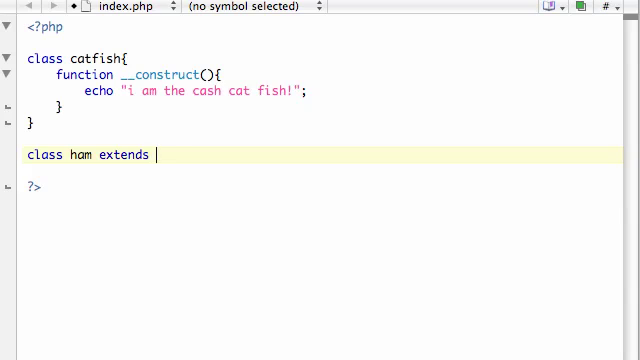
pyautogui.write('catfish')
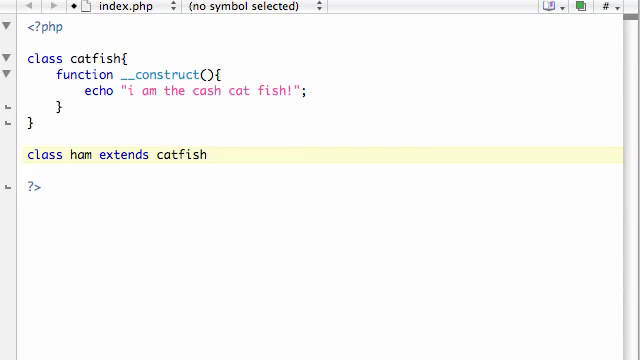
pyautogui.write('{')
pyautogui.write('}')
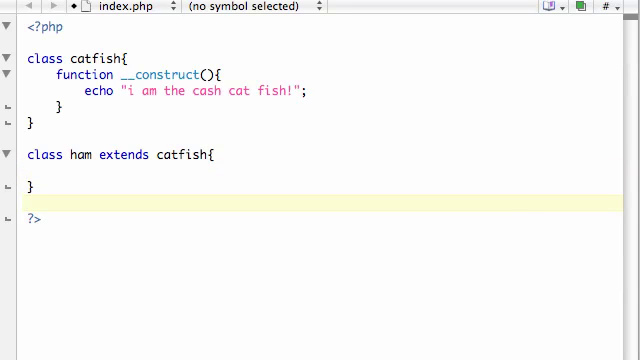
pyautogui.write('$ham')
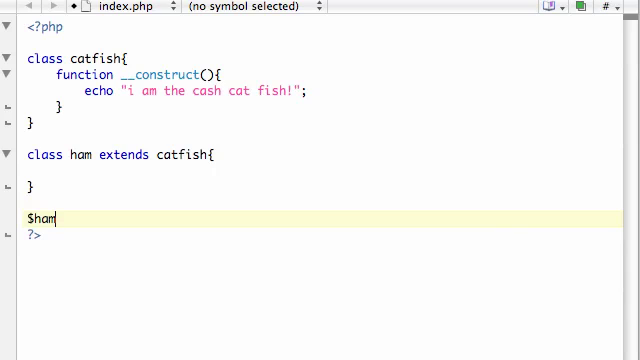
# Step: Complete the line as $ham0 = new ham(); to instantiate ham
pyautogui.write('0 =')
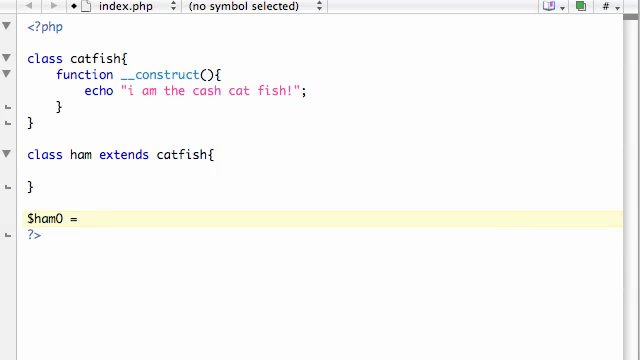
pyautogui.write('new ham')
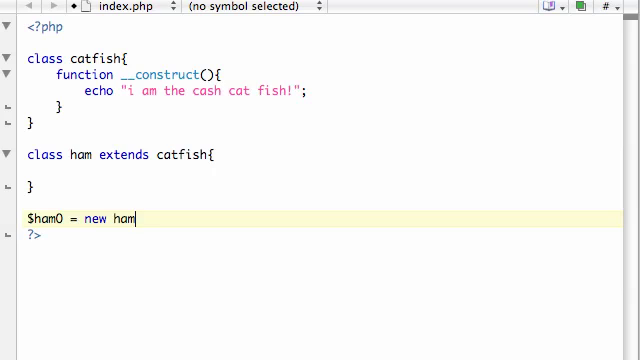
pyautogui.write('();')
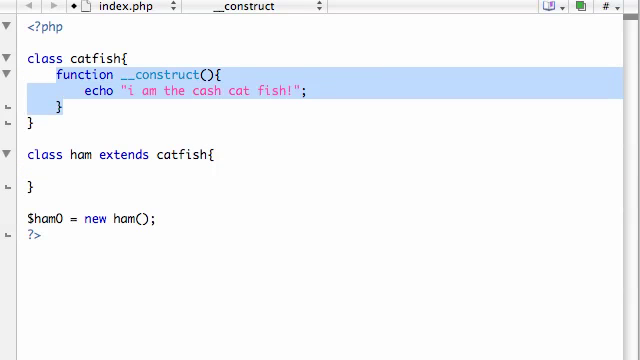
pyautogui.moveTo(96, 93)
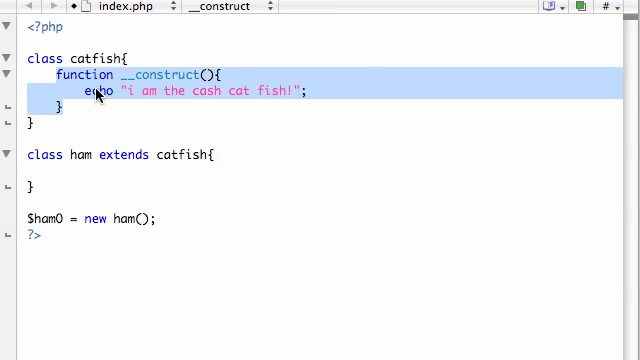
pyautogui.click(90, 155)
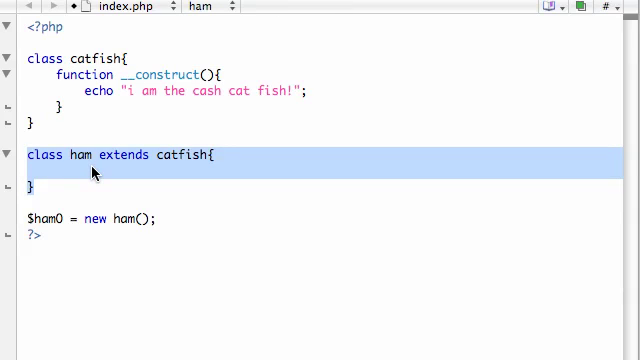
pyautogui.click(35, 175)
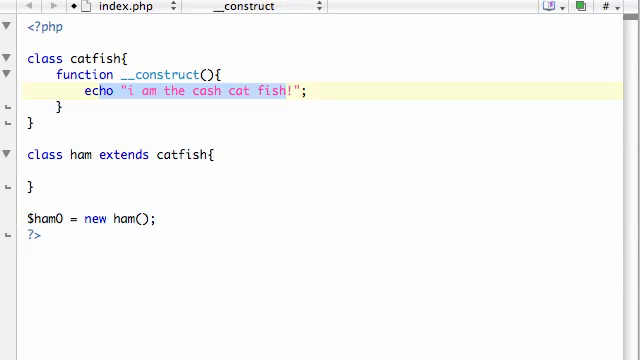
pyautogui.click(305, 92)
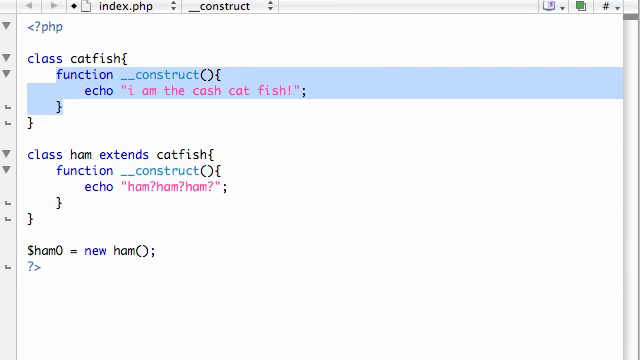
pyautogui.click(60, 7)
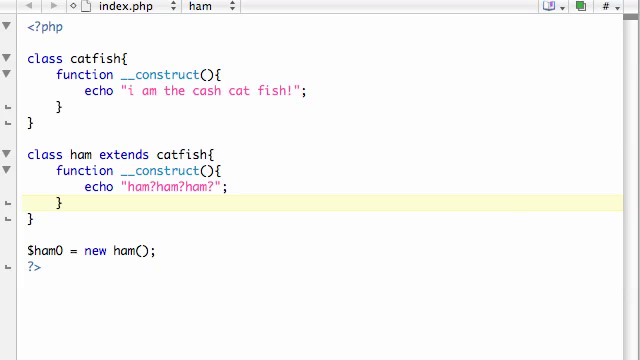
pyautogui.click(62, 207)
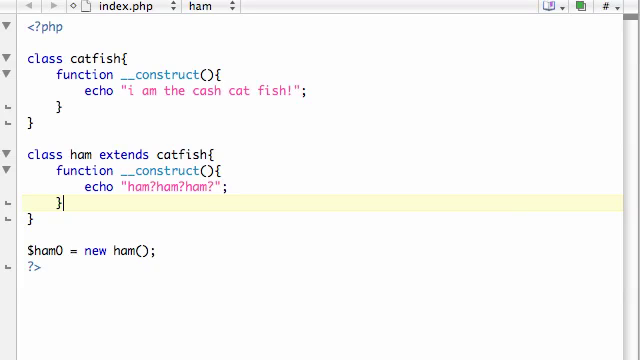